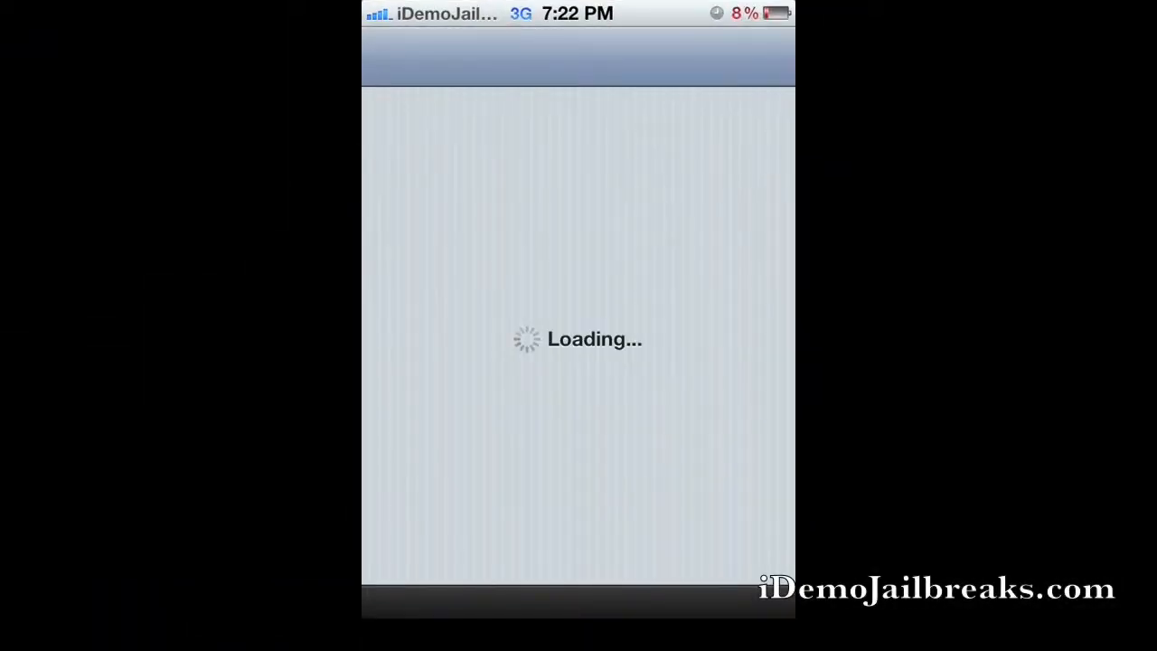
- Search the Cydia catalogue for 'Gridtab' to list the GridTab for Safari packages
left_click(579, 58)
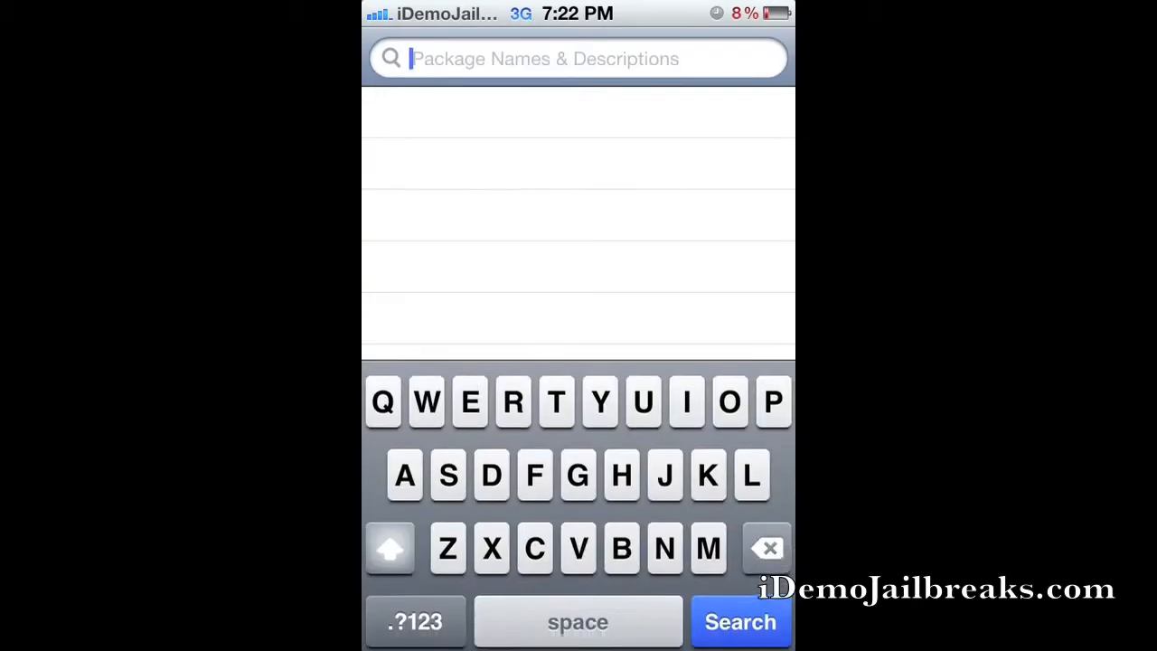
type("Gridta")
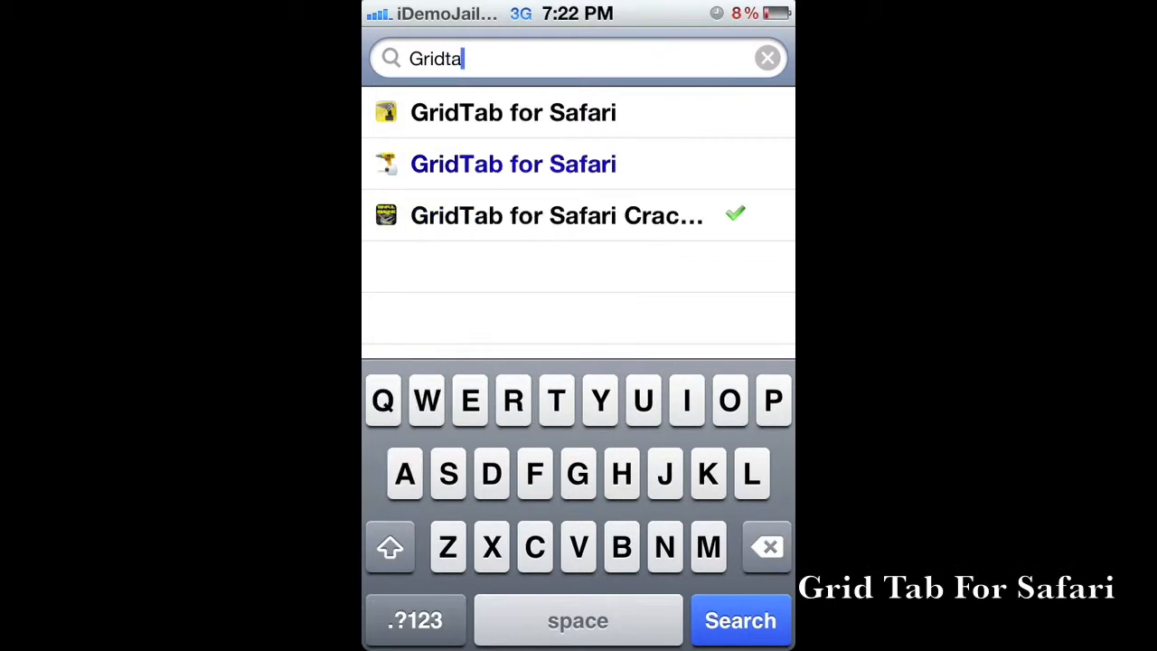
- Review the GridTab for Safari package details page
left_click(557, 215)
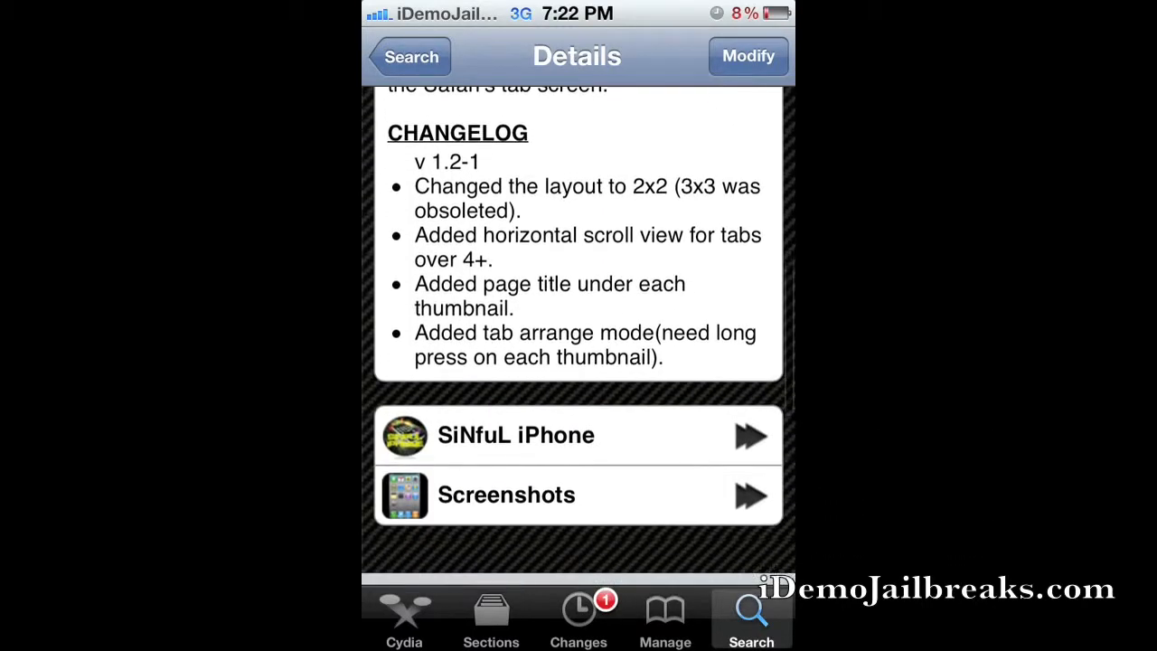
scroll("down", 3)
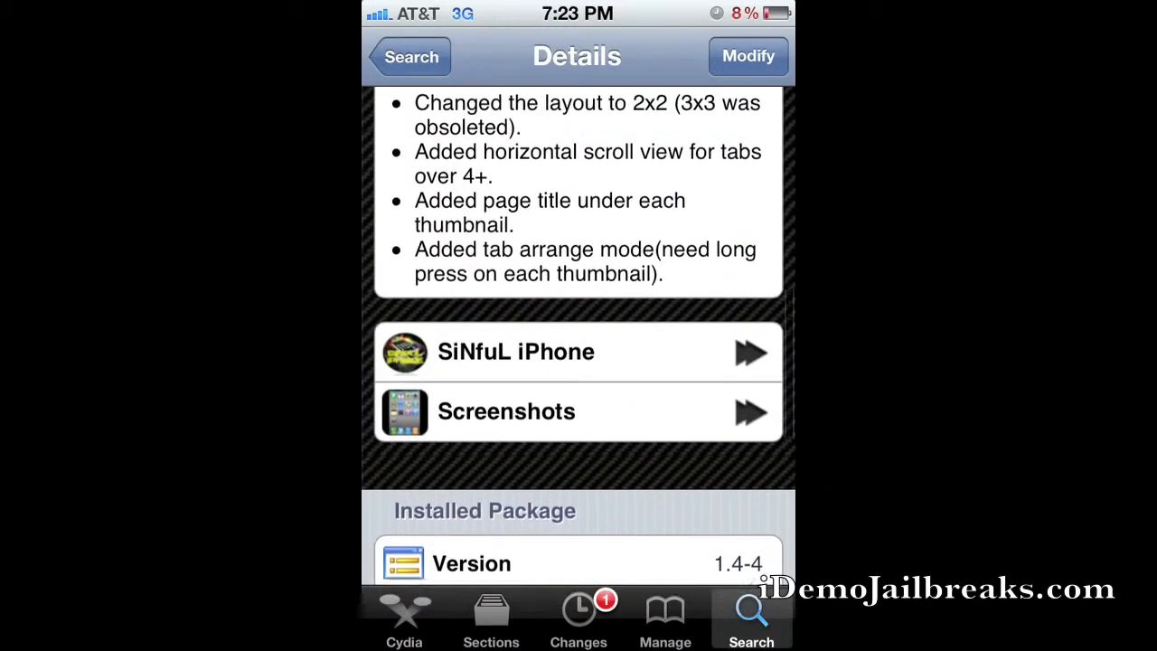
scroll("down", 3)
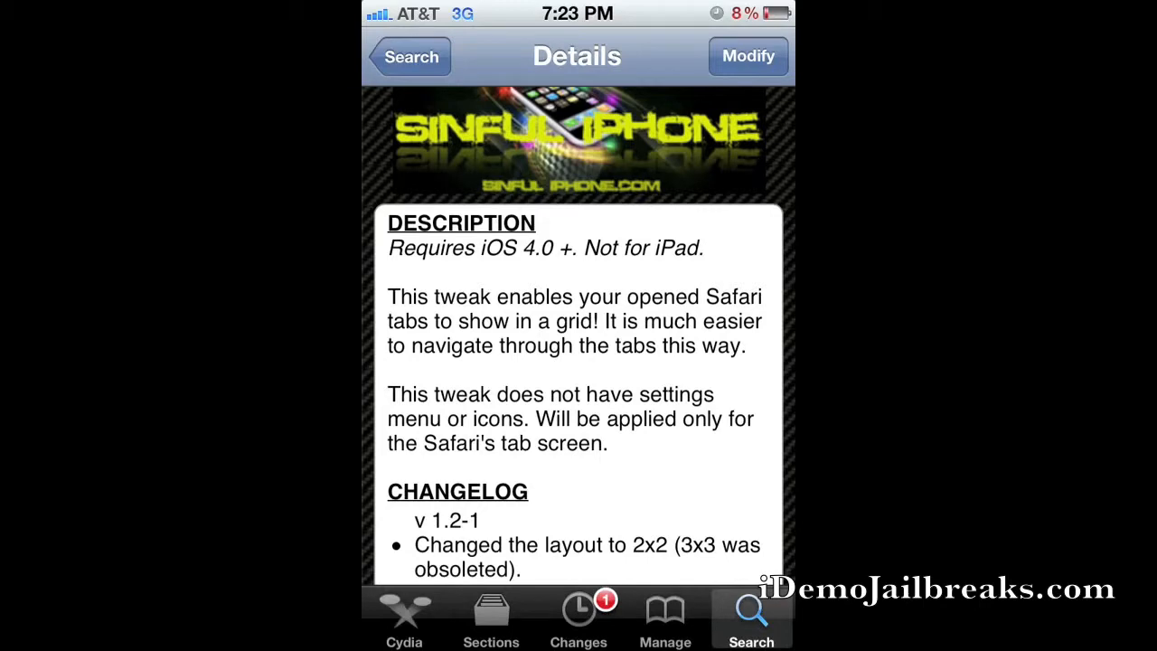
- From the home screen, reach GridTab's Layout preferences showing 2x2 chosen over 3x3
key("home")
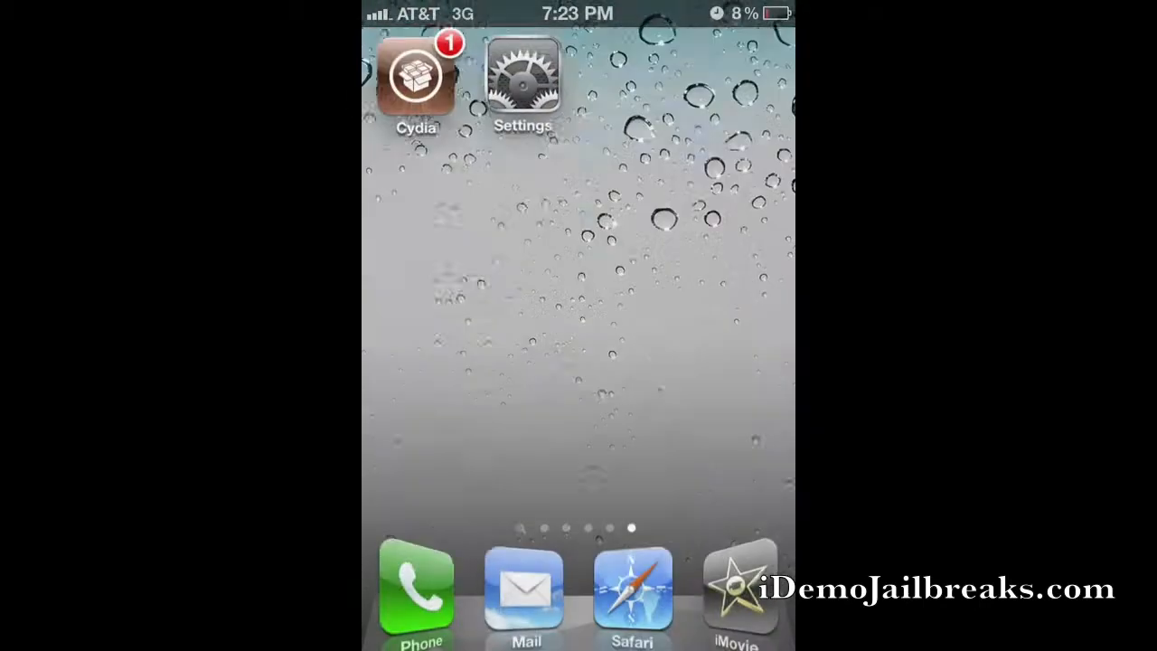
left_click(523, 81)
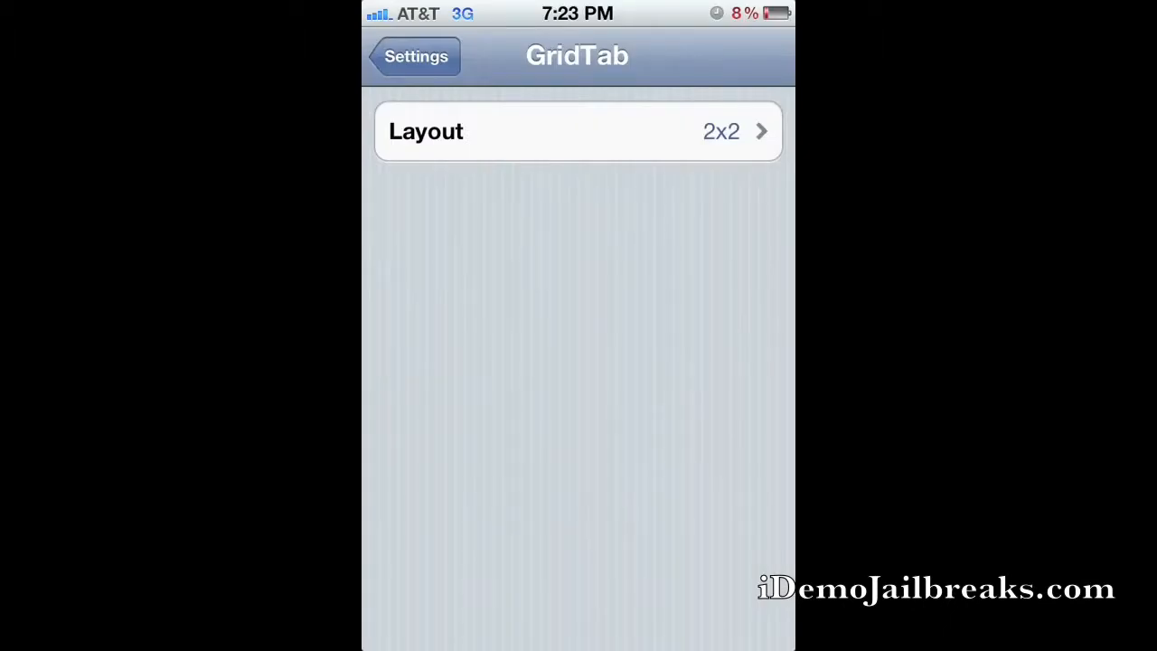
left_click(578, 130)
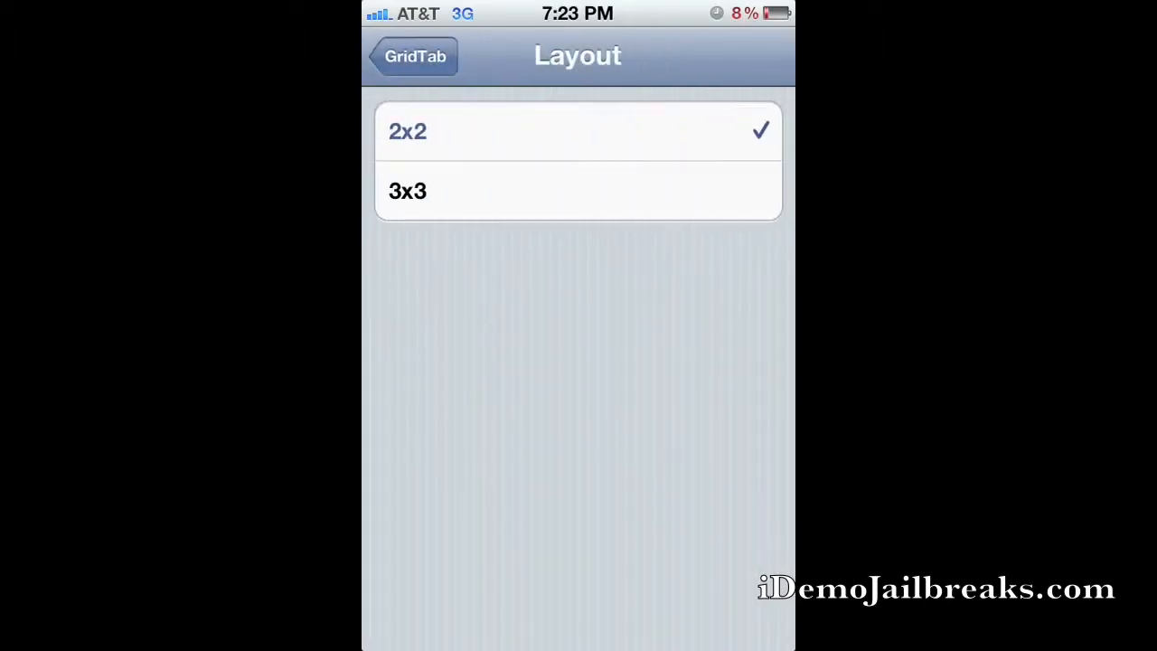